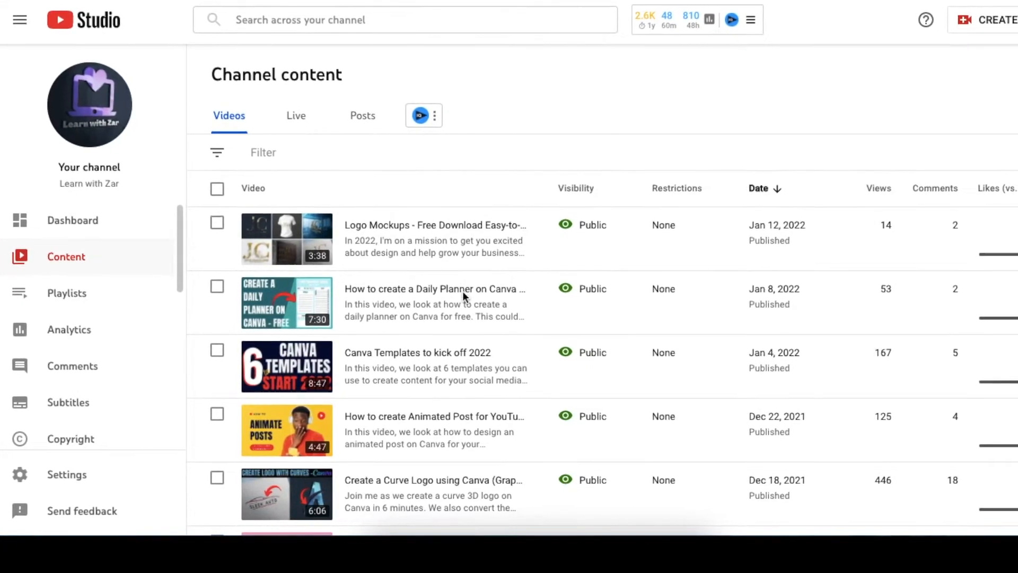
- Start a new upload from CREATE and select the Logo Mockups .mp4 file from the computer
scroll(down, 3)
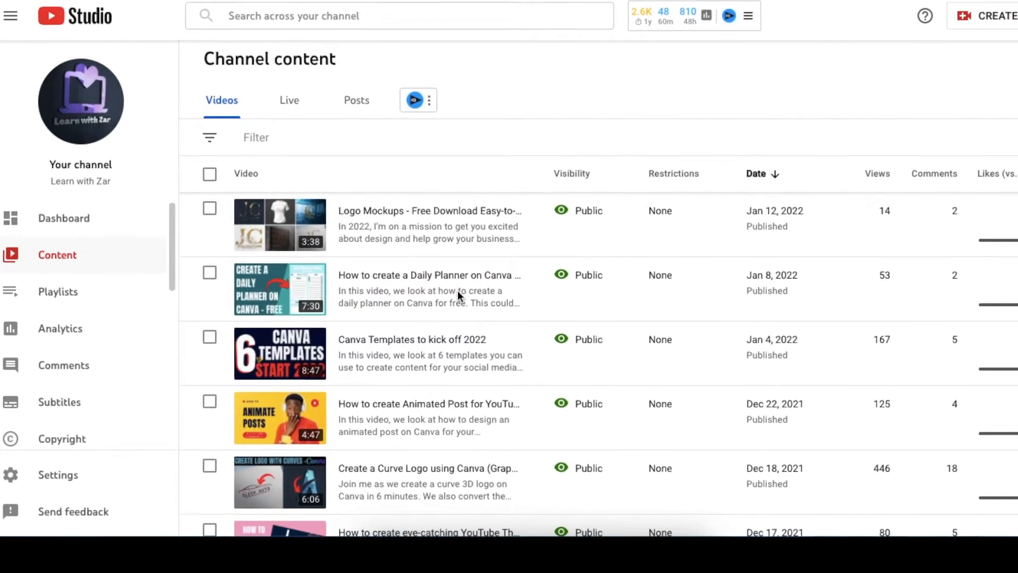
scroll(down, 3)
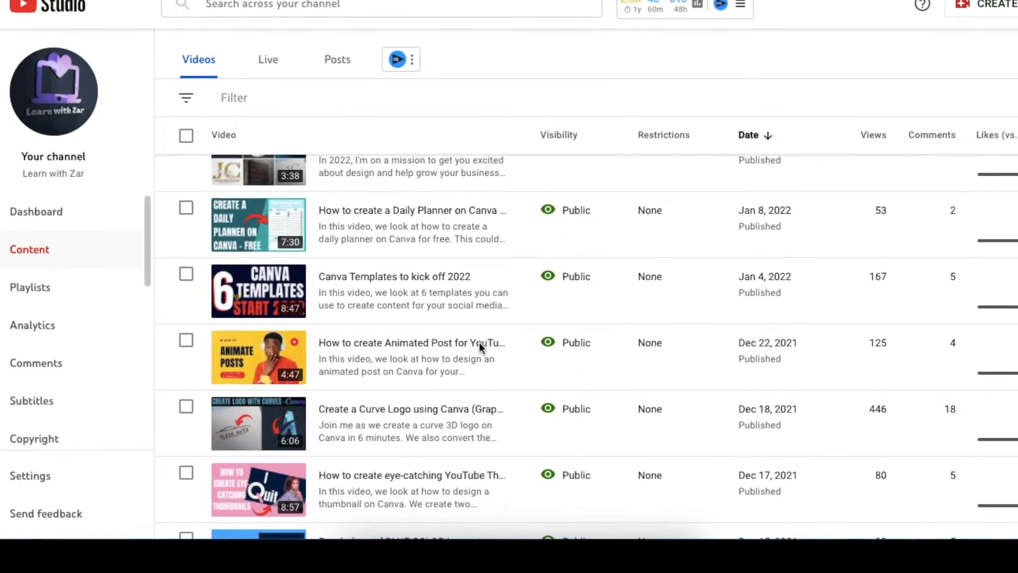
scroll(down, 3)
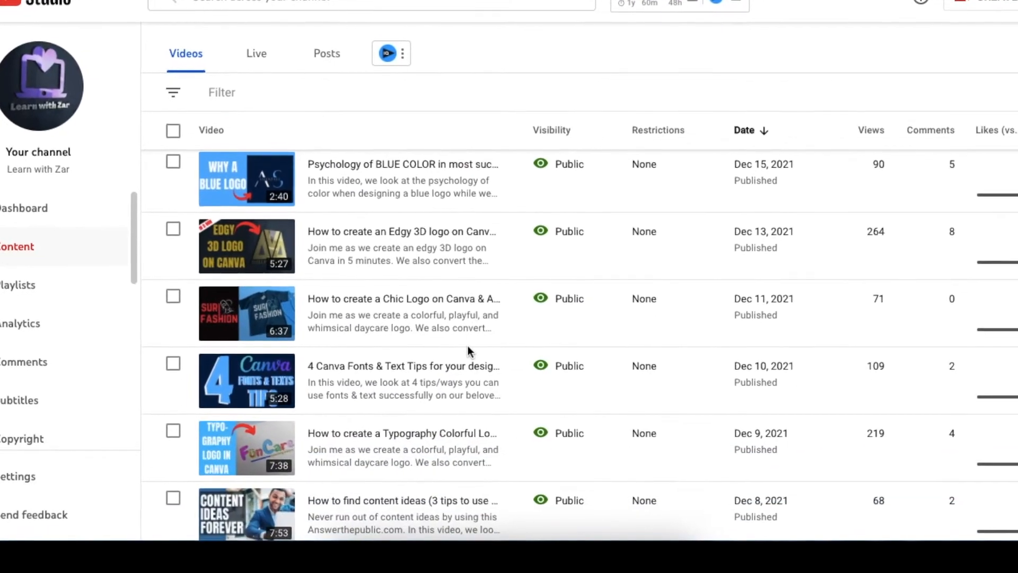
scroll(down, 3)
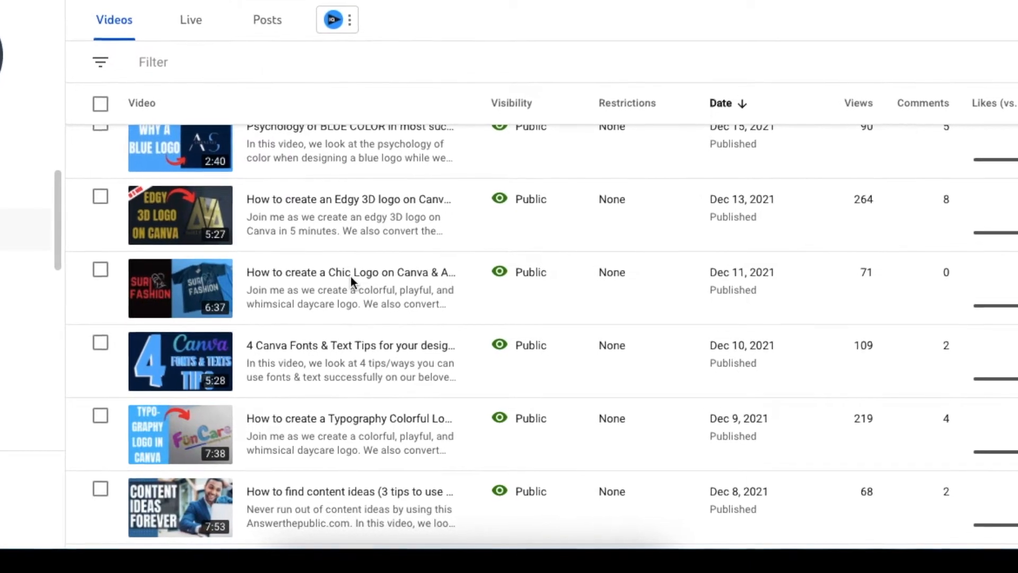
scroll(up, 3)
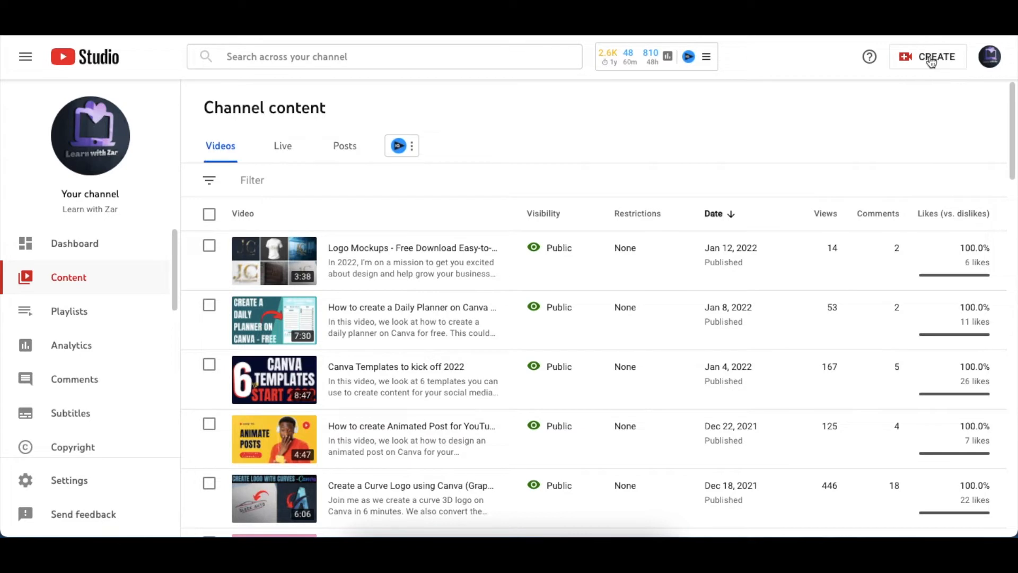
click(935, 56)
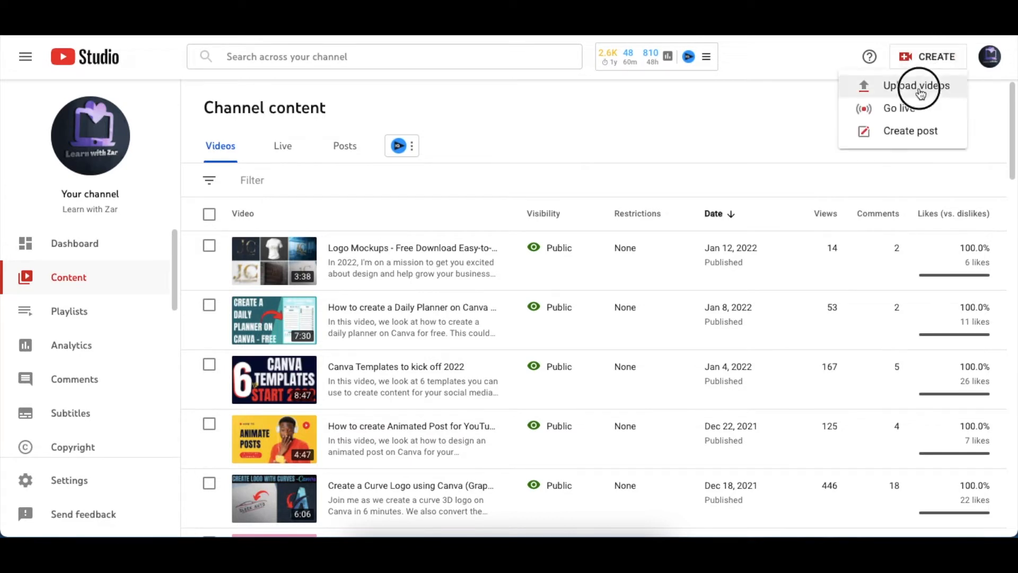
click(916, 85)
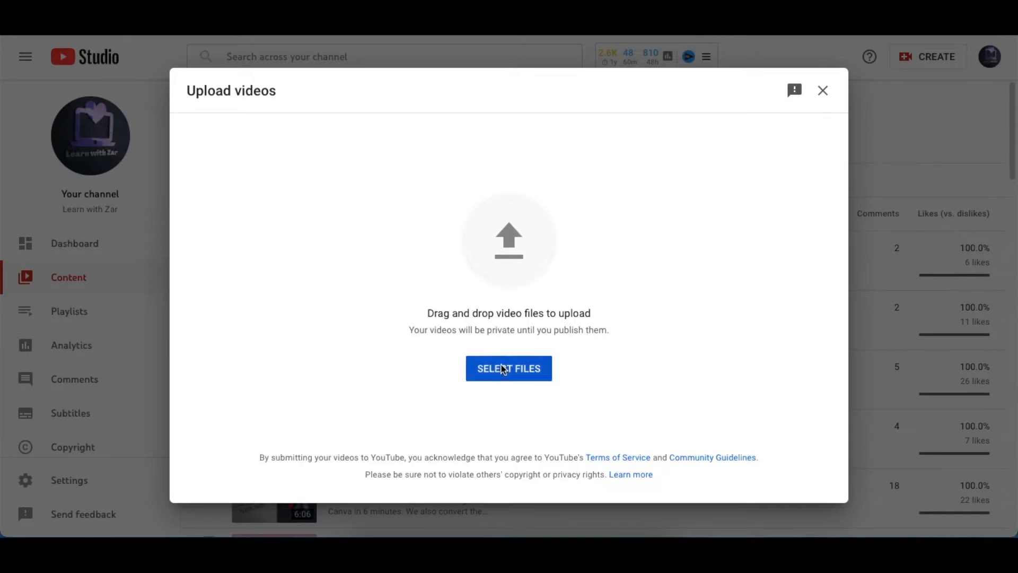
click(508, 368)
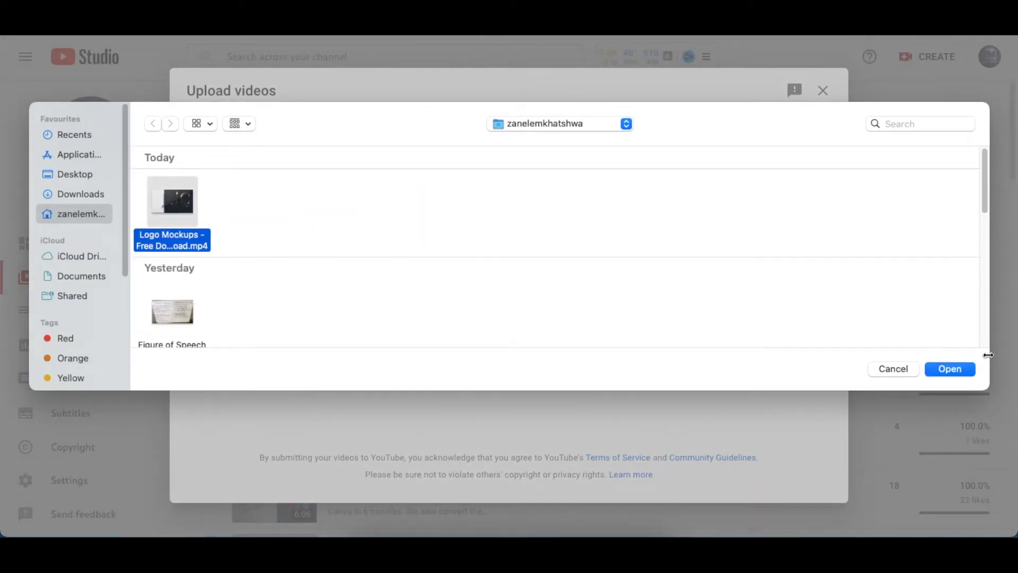
click(948, 368)
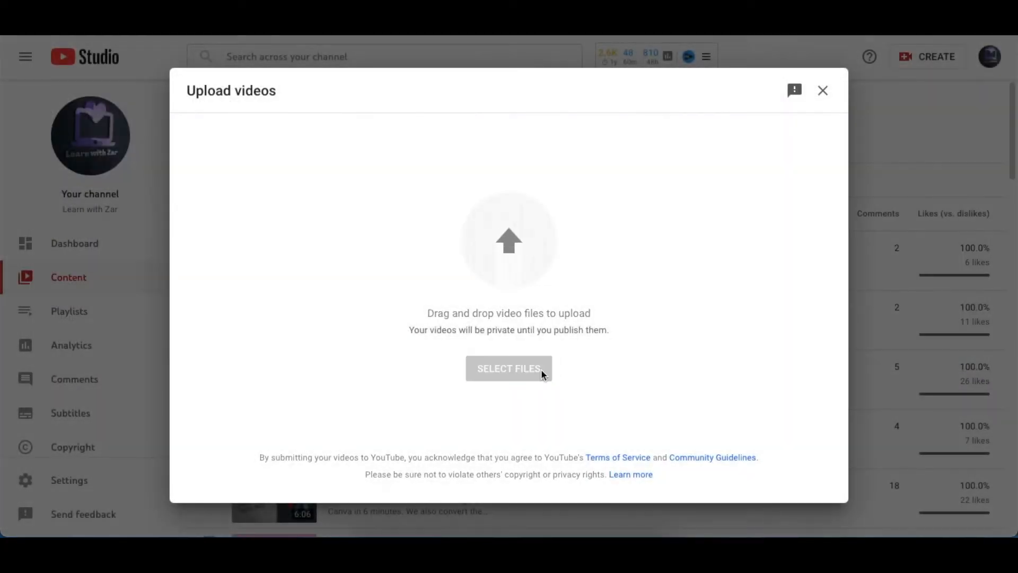
- With Logo Mockups Free Download uploading, peek at the Reuse Details chooser and close it
click(509, 368)
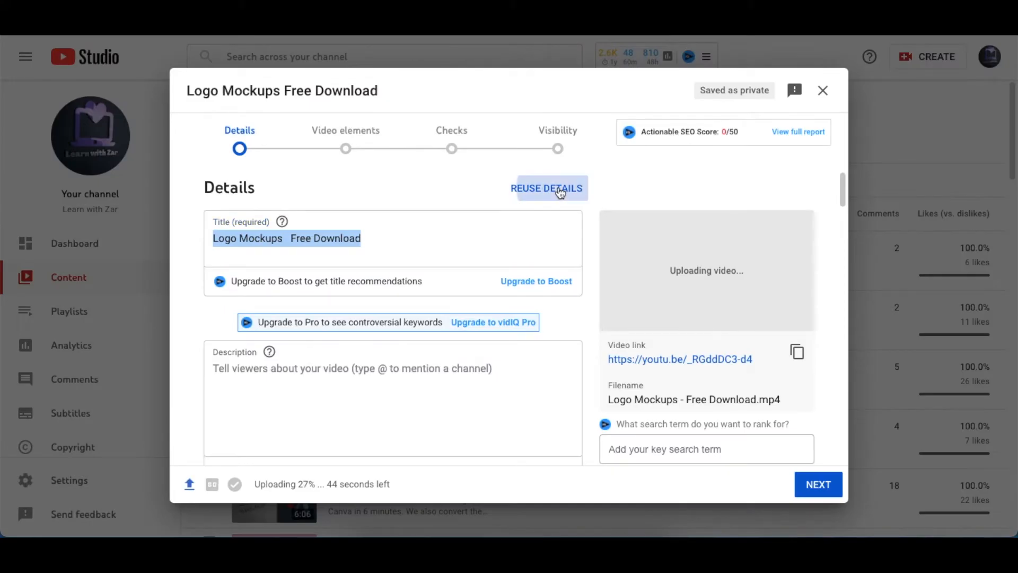
click(548, 189)
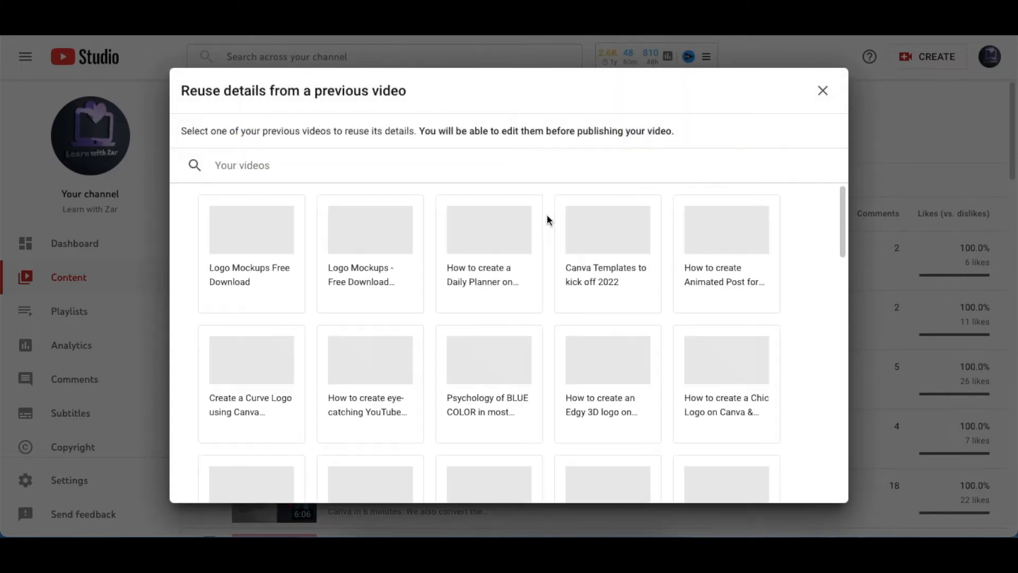
click(488, 254)
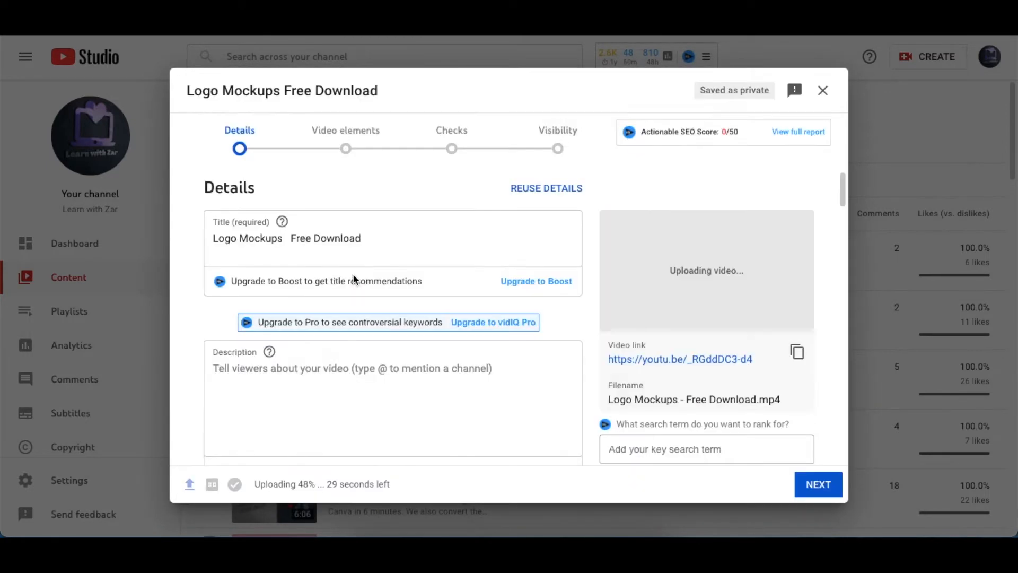
mouse_move(565, 193)
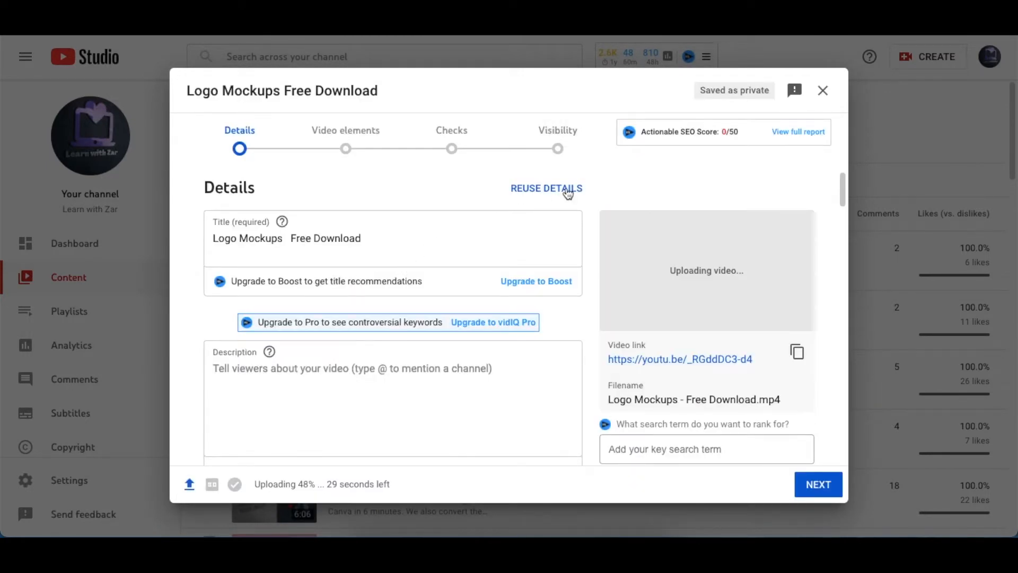
- Reuse details from the earlier Logo Mockups video, keeping title, description and tags but unticking Playlists
click(547, 188)
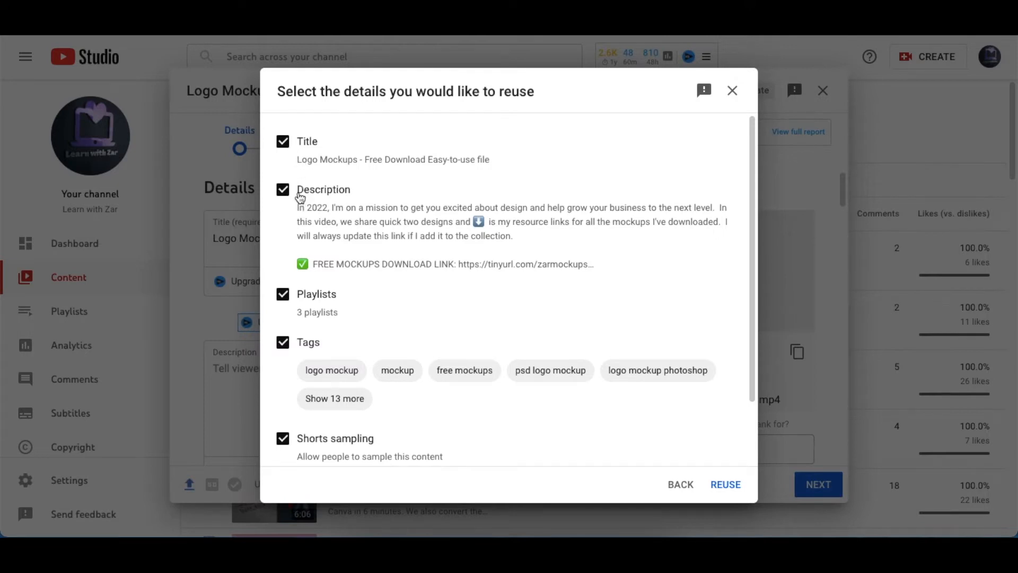
mouse_move(329, 246)
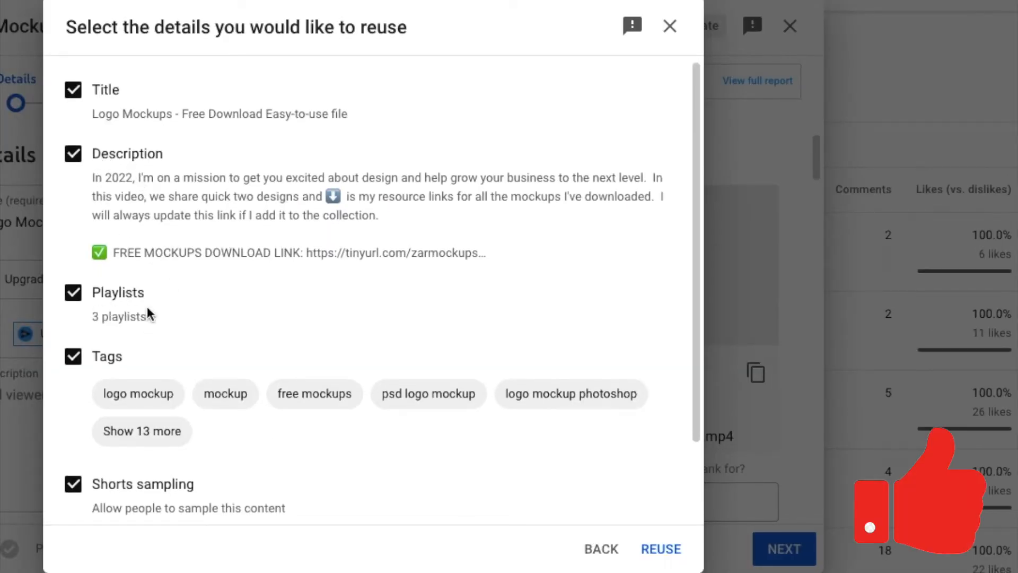
mouse_move(528, 414)
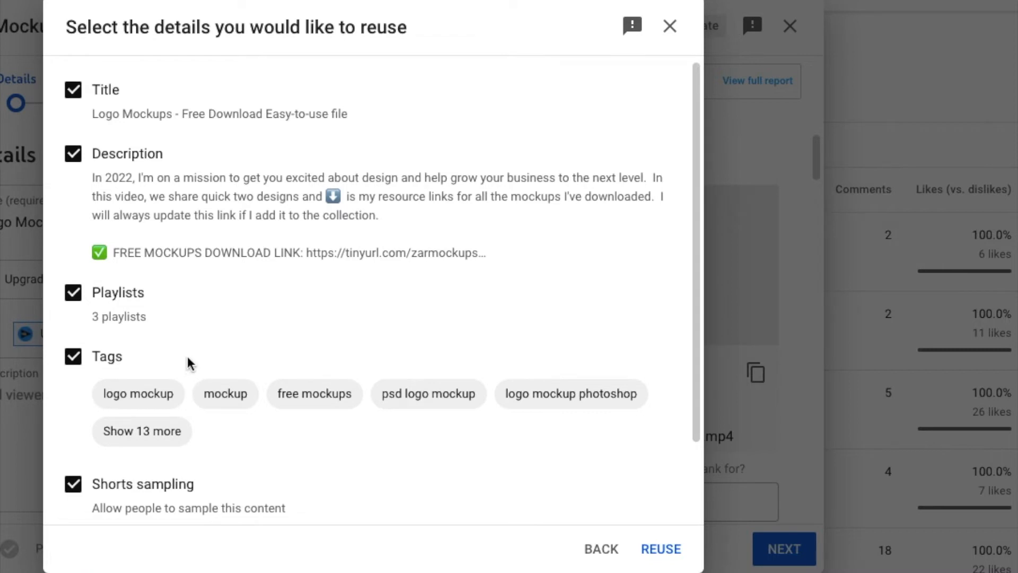
mouse_move(214, 356)
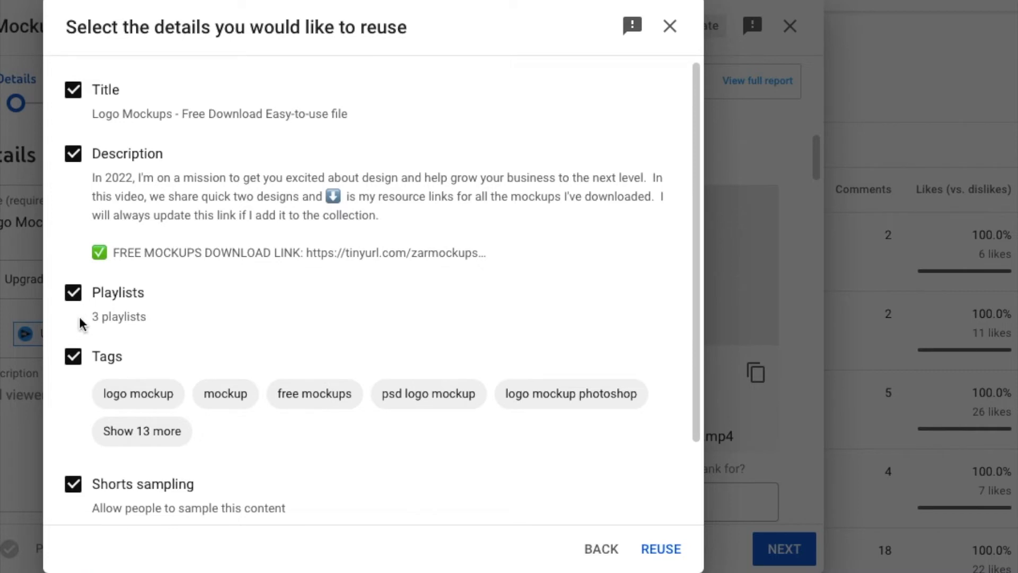
click(72, 292)
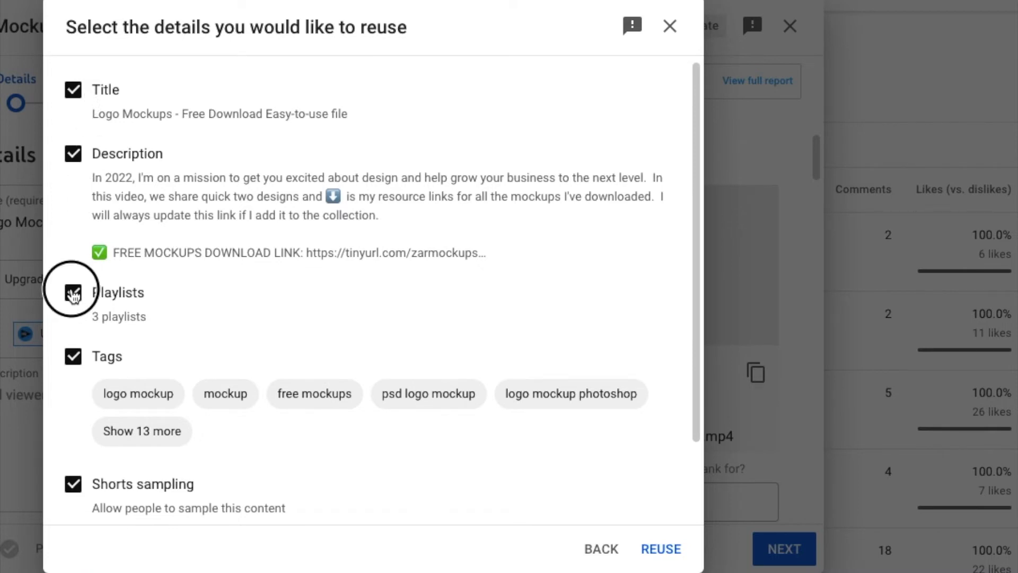
click(73, 292)
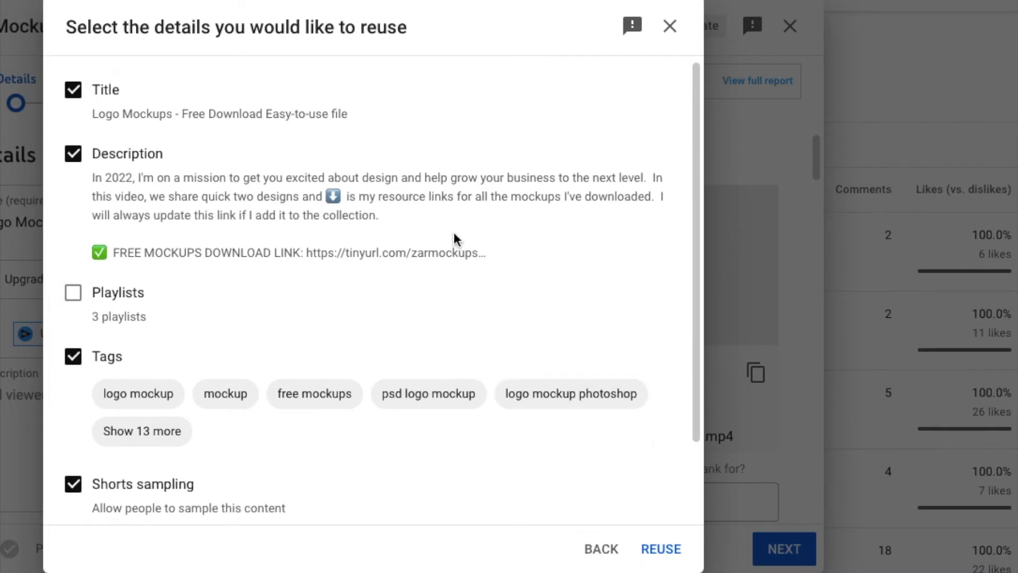
mouse_move(661, 549)
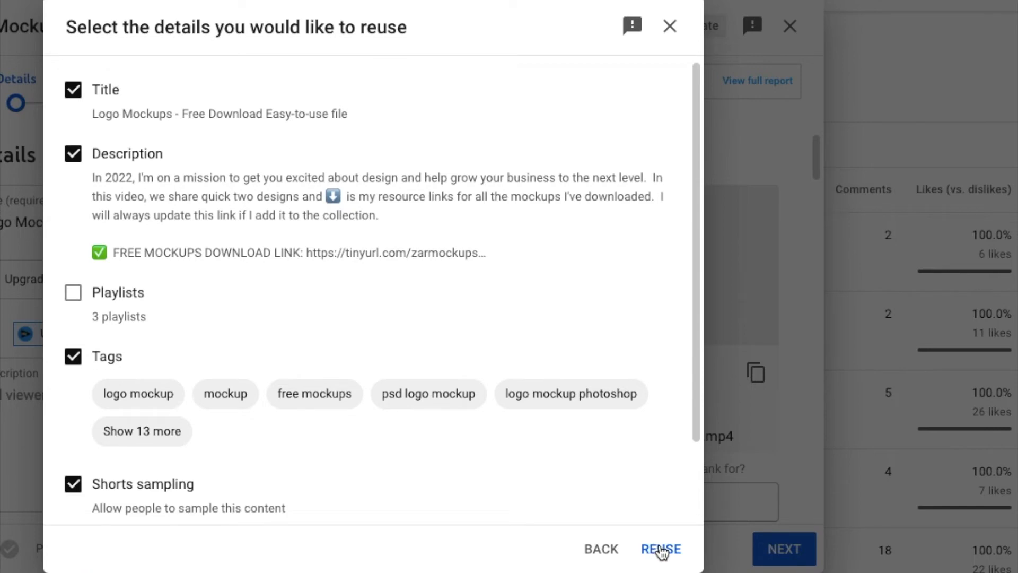
- Apply the reused details and review the copied title and description on the Details page
click(661, 548)
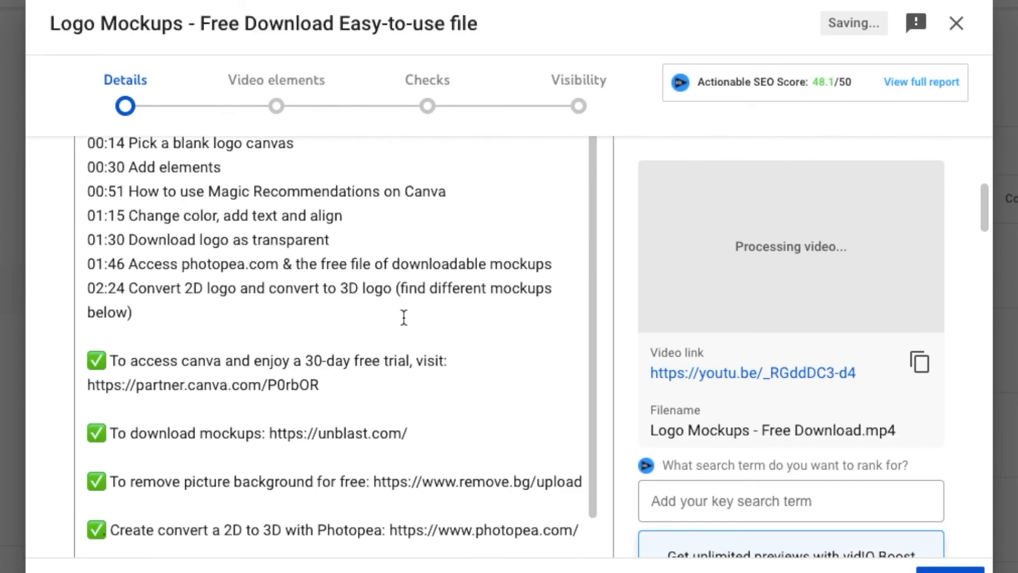
scroll(down, 3)
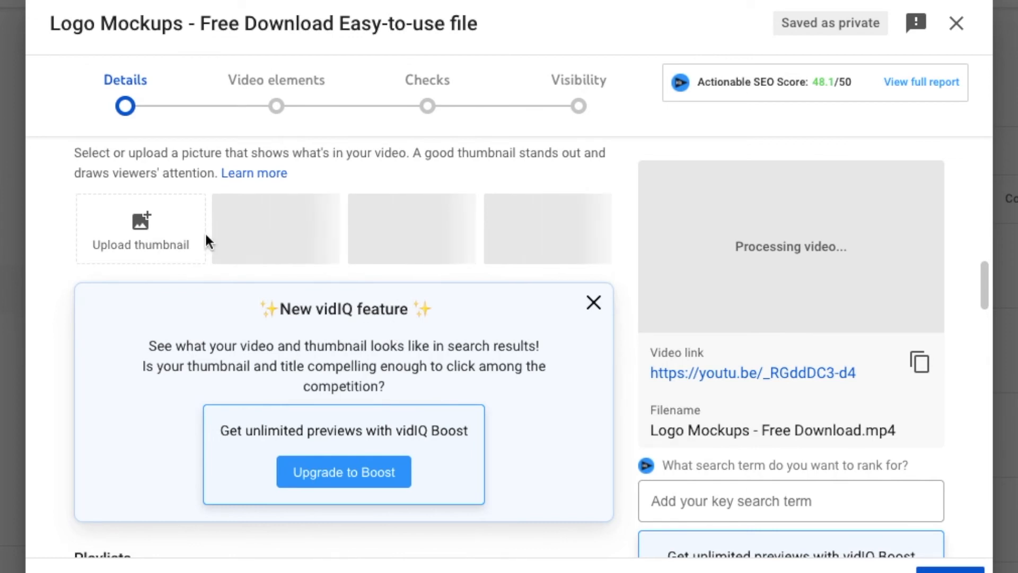
click(592, 302)
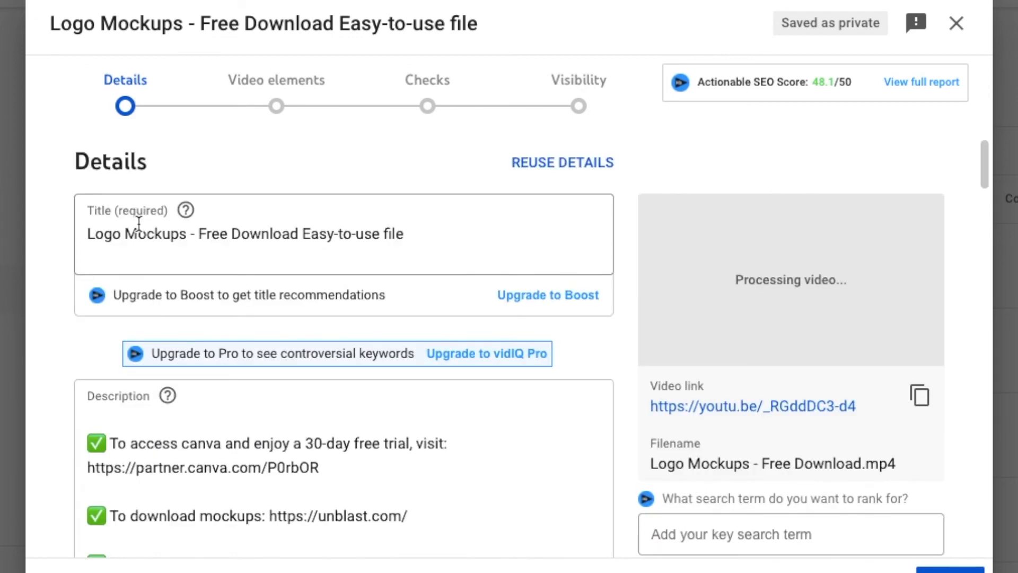
scroll(down, 3)
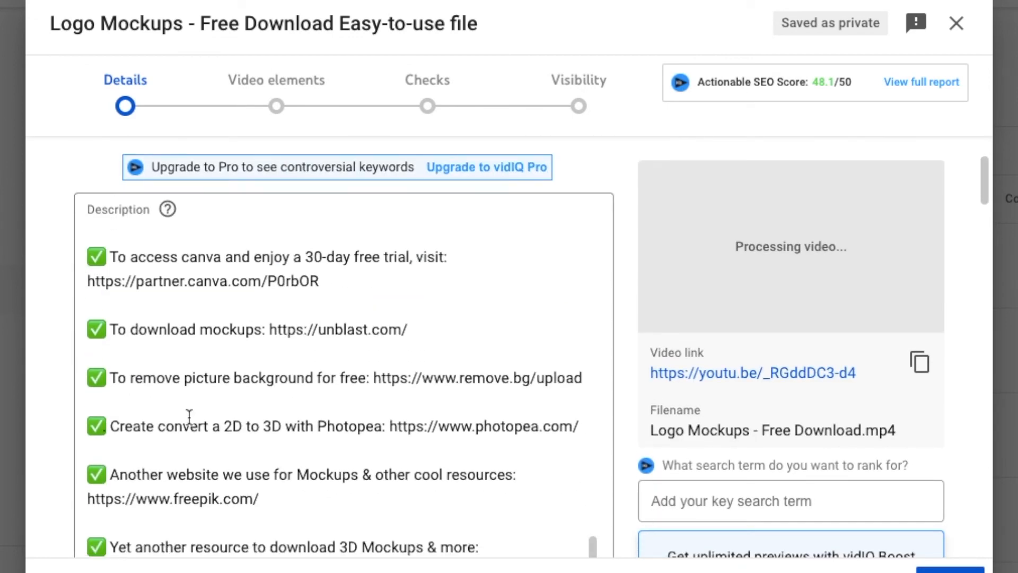